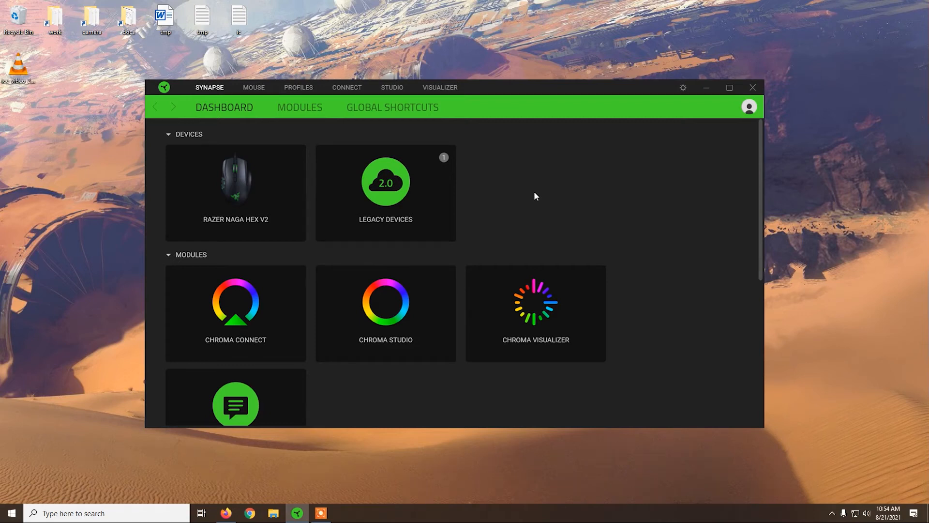
mouse_move(530, 203)
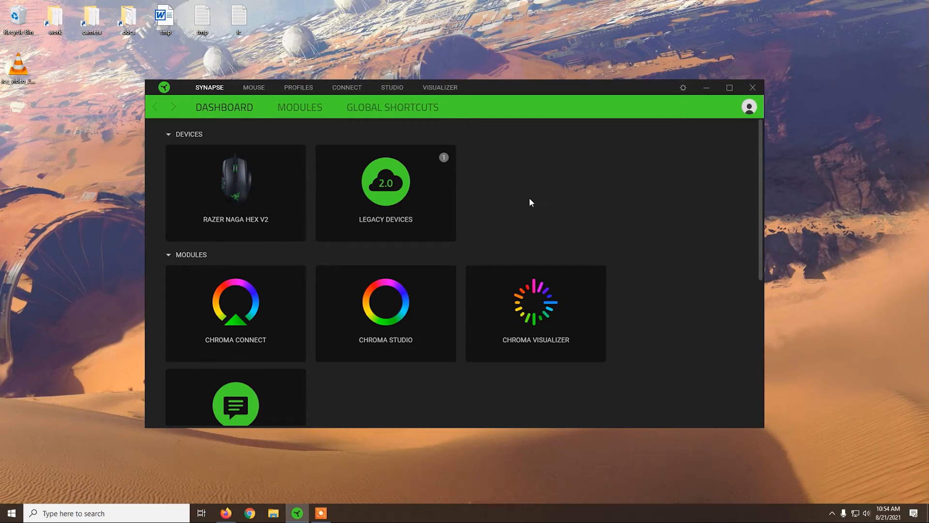
mouse_move(557, 179)
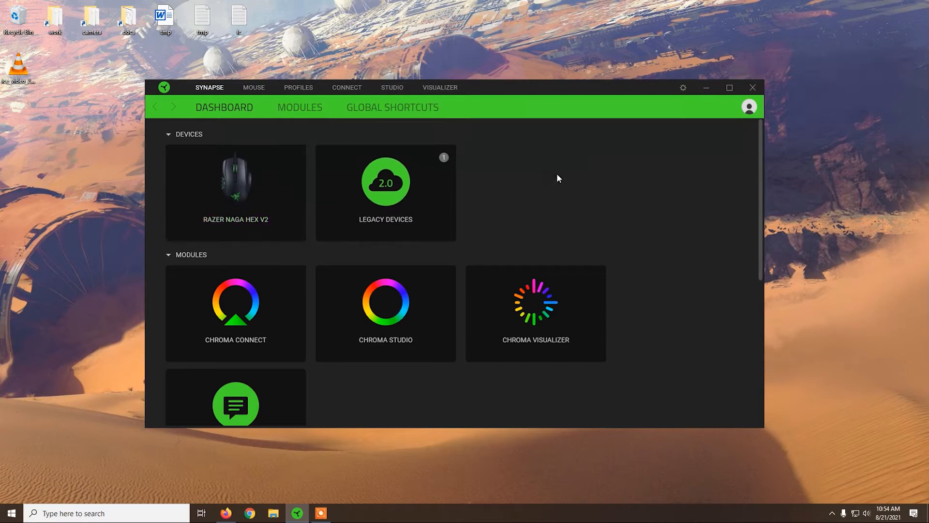
mouse_move(233, 226)
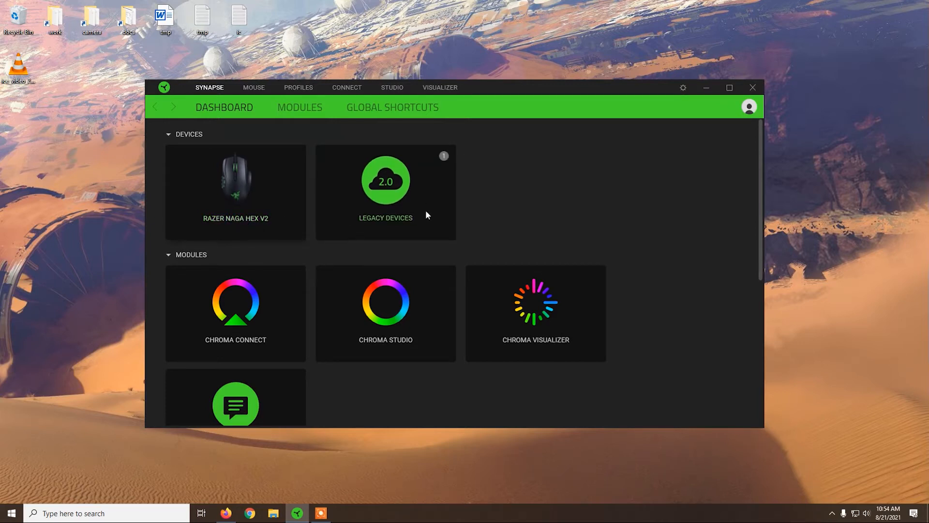
mouse_move(557, 188)
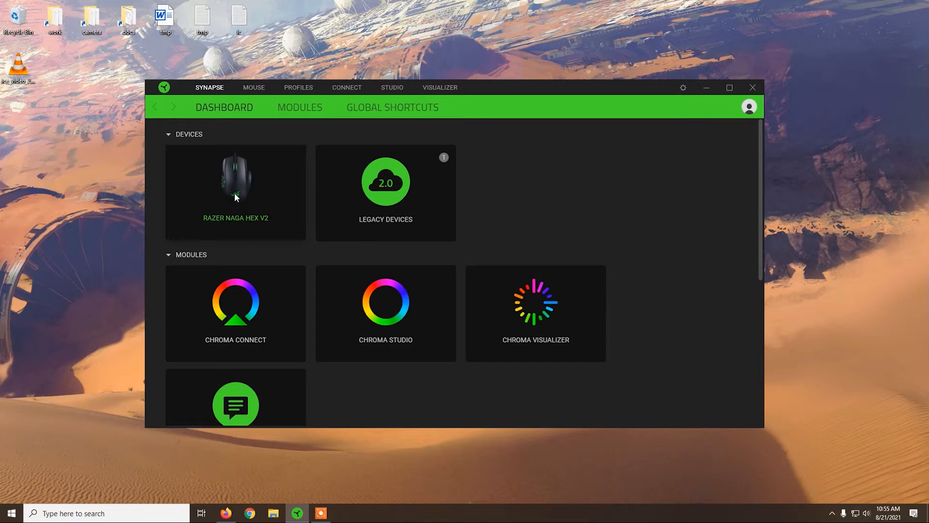
mouse_move(414, 191)
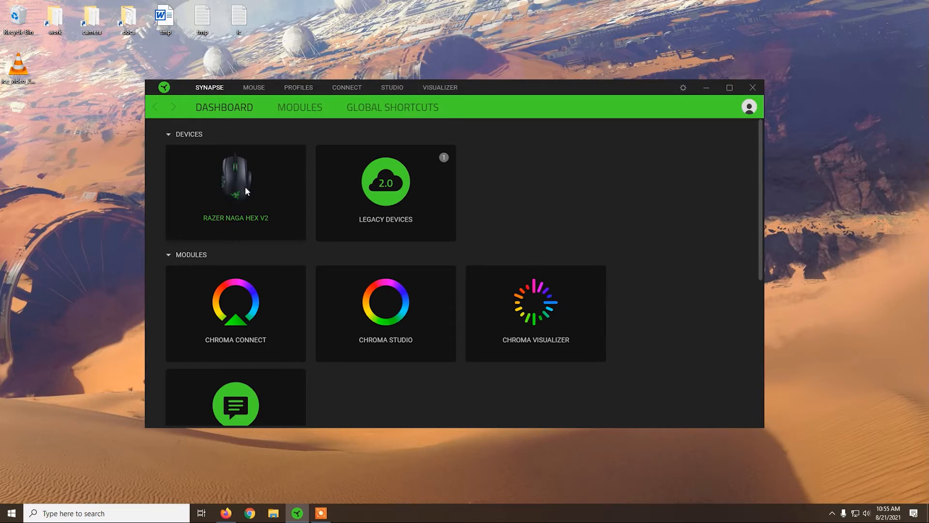
mouse_move(618, 188)
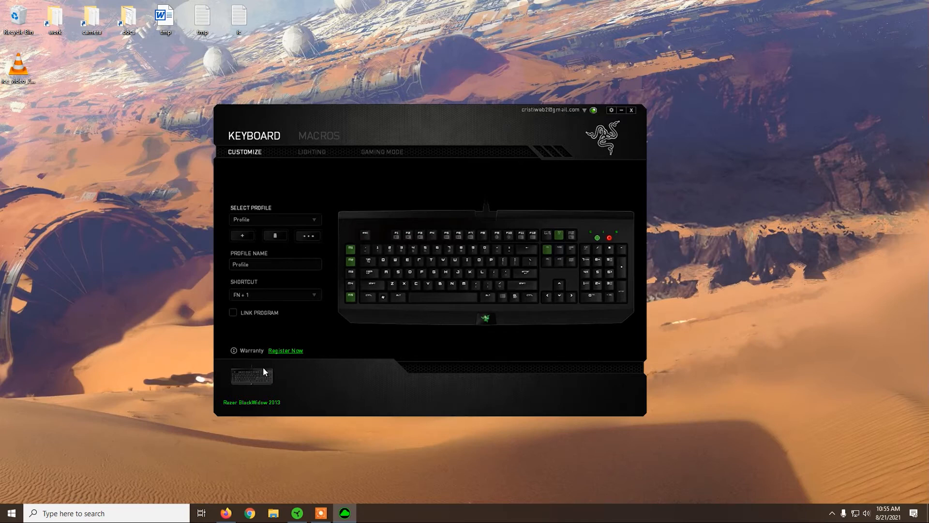
mouse_move(338, 382)
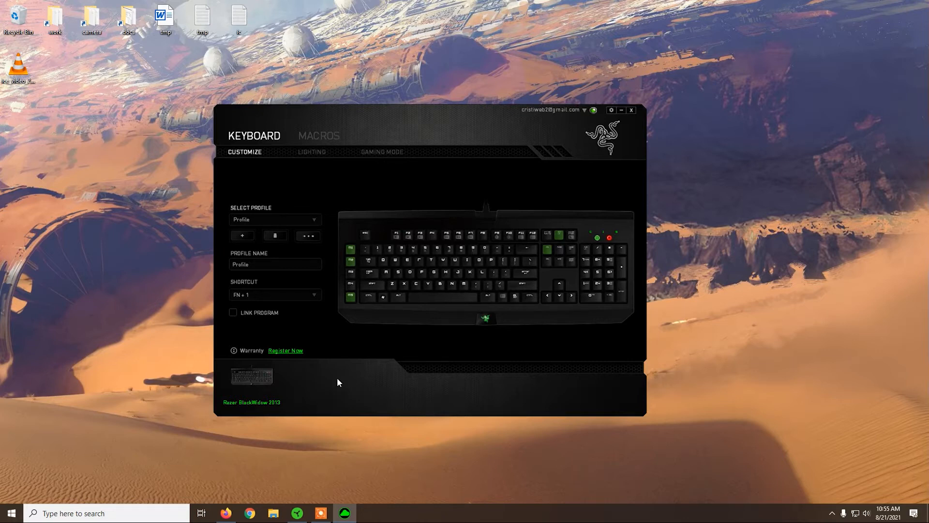
mouse_move(307, 406)
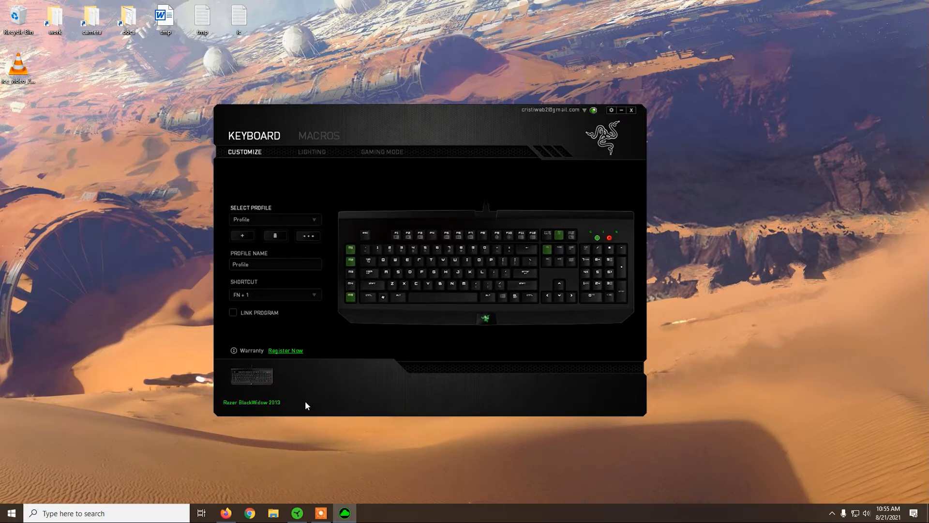
Close the legacy Synapse 2.0 BlackWidow 2013 keyboard settings window.
click(630, 110)
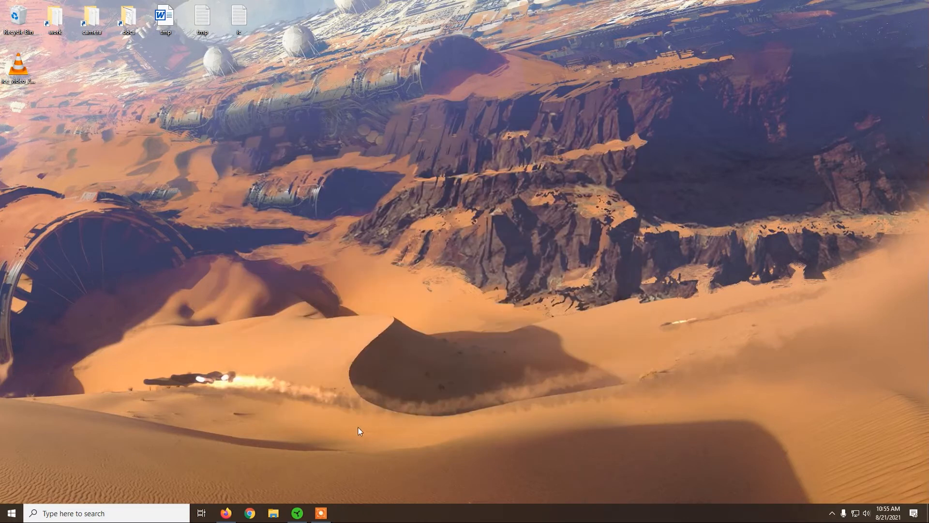
Bring the Synapse 3 dashboard back into view from the taskbar.
click(296, 512)
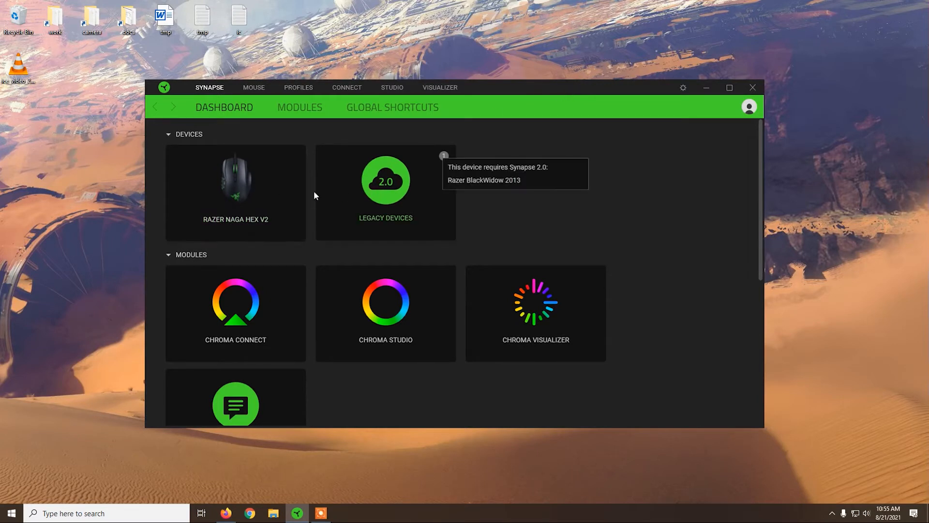
mouse_move(545, 219)
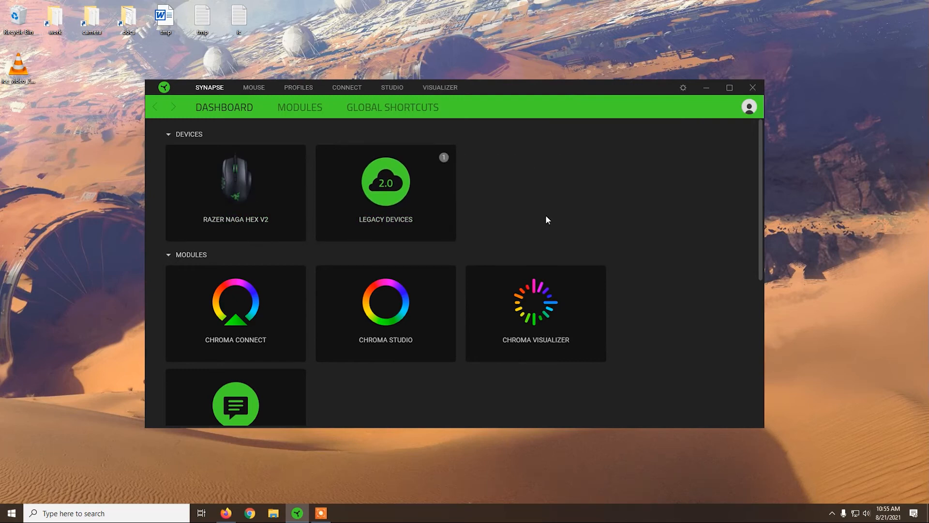
mouse_move(555, 232)
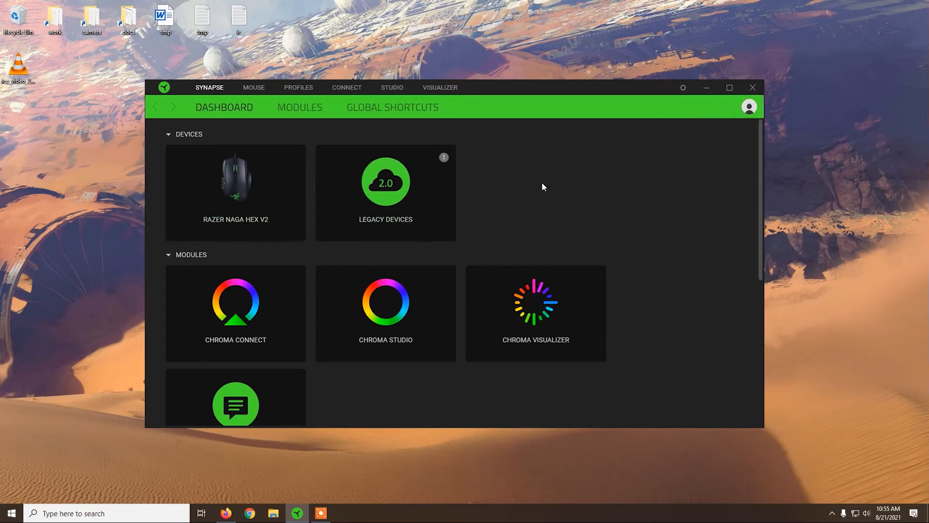
mouse_move(235, 184)
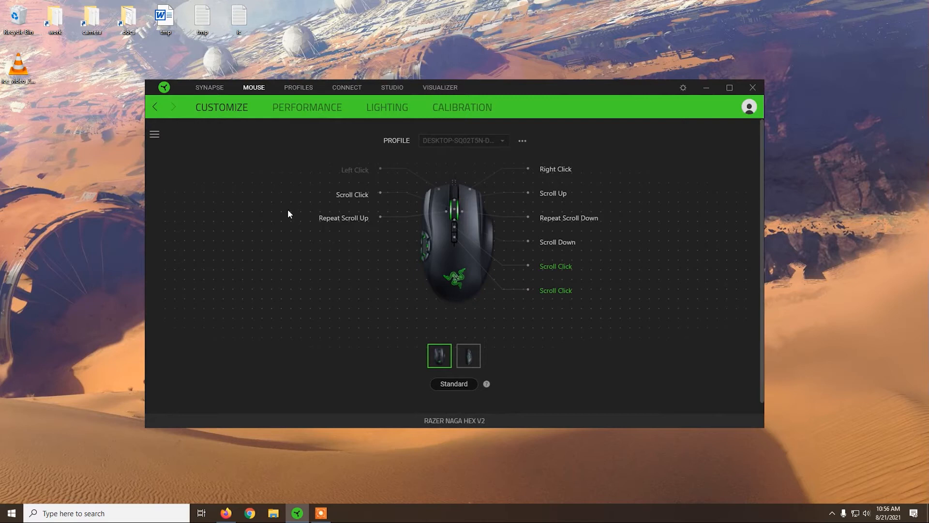
Maximize the window, view the mouse's side then top buttons, and show the Performance settings.
click(729, 87)
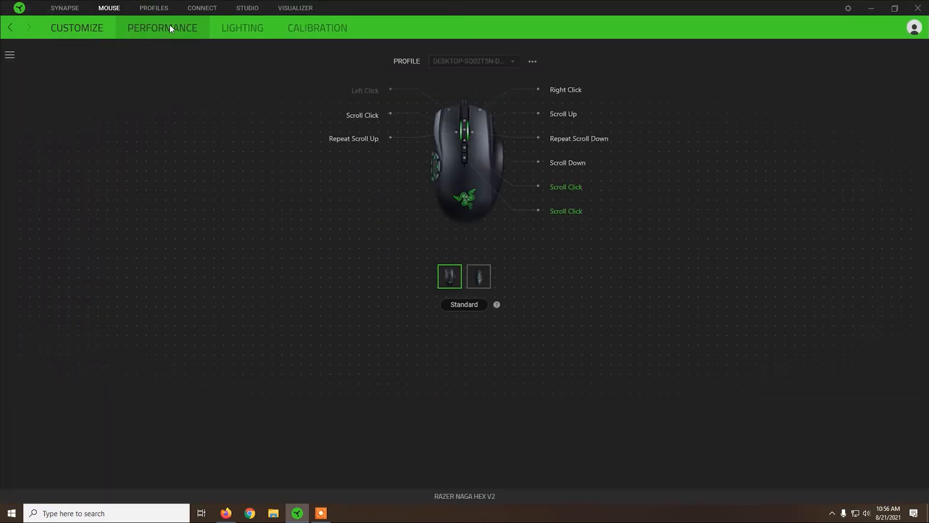
click(478, 276)
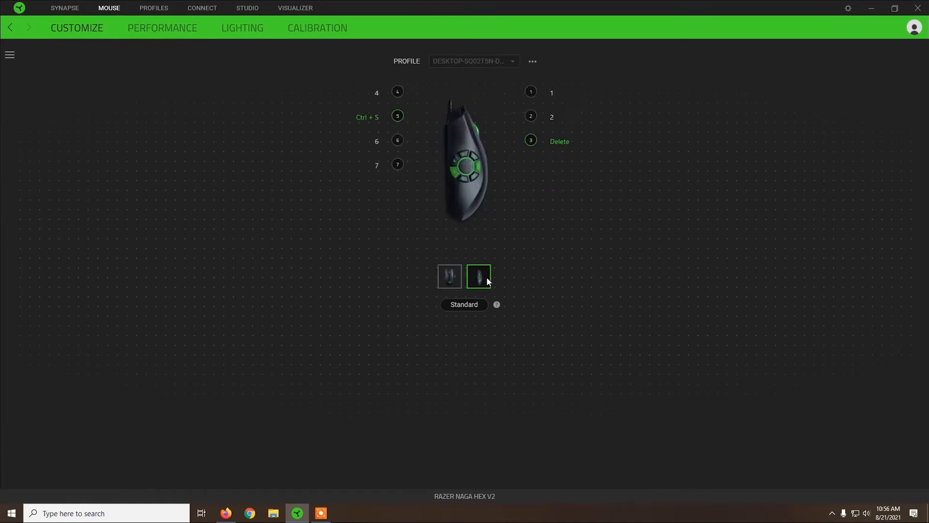
click(448, 277)
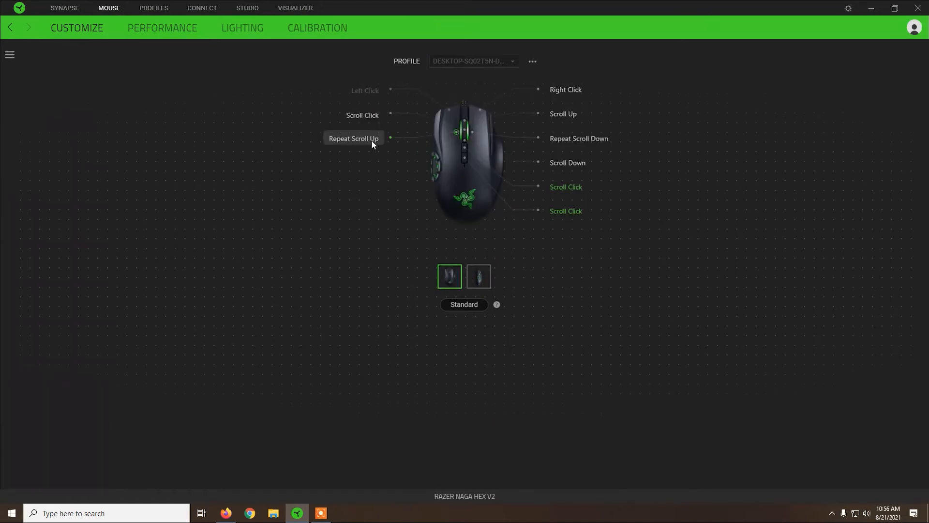
mouse_move(221, 100)
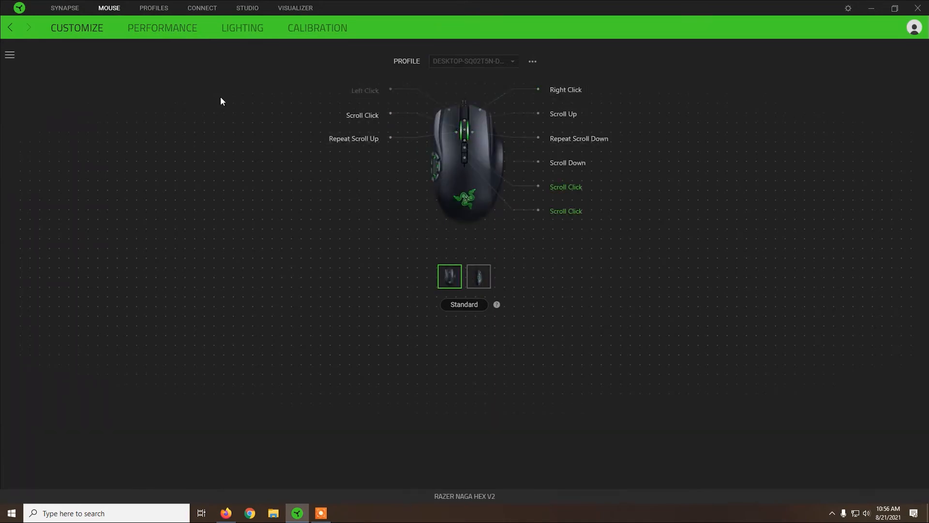
click(162, 28)
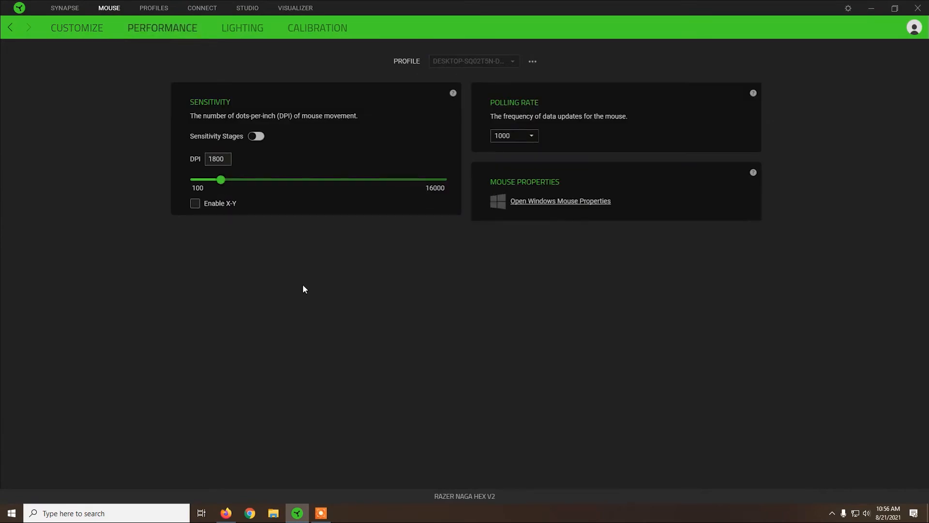
mouse_move(290, 268)
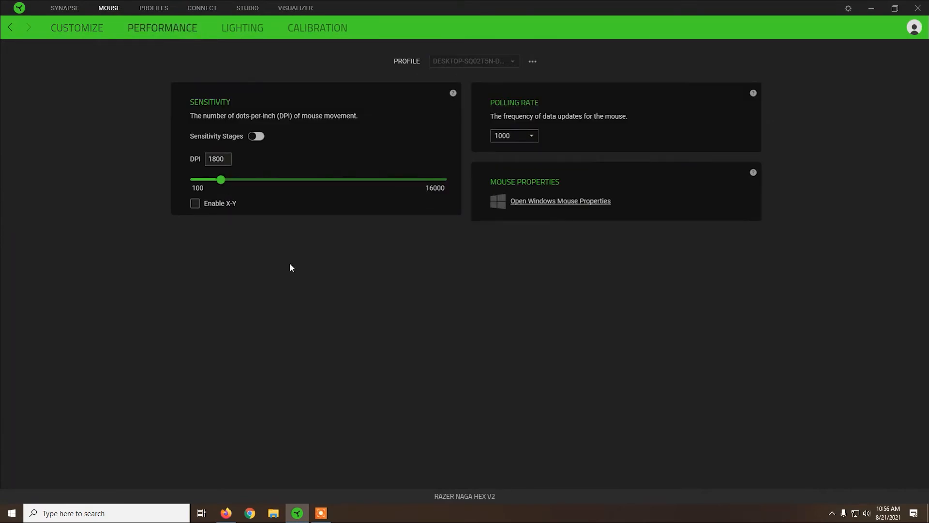
mouse_move(222, 179)
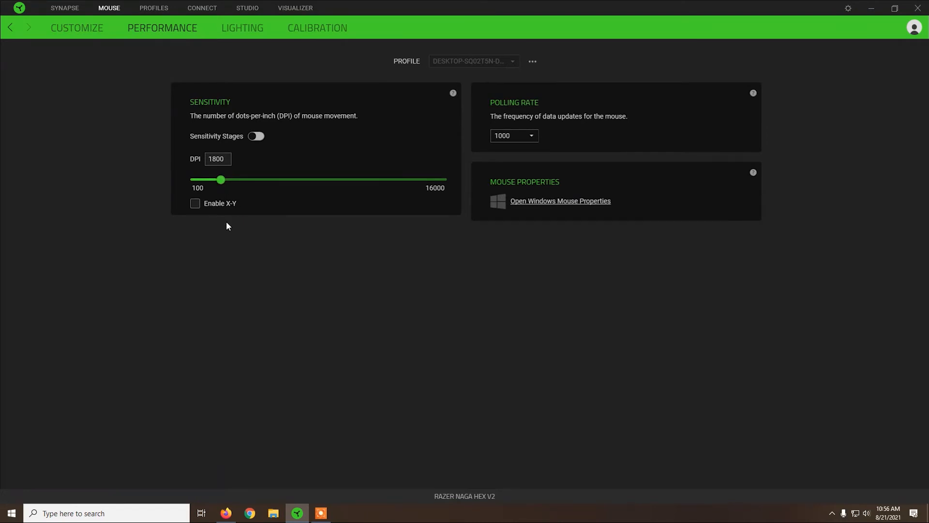
click(217, 159)
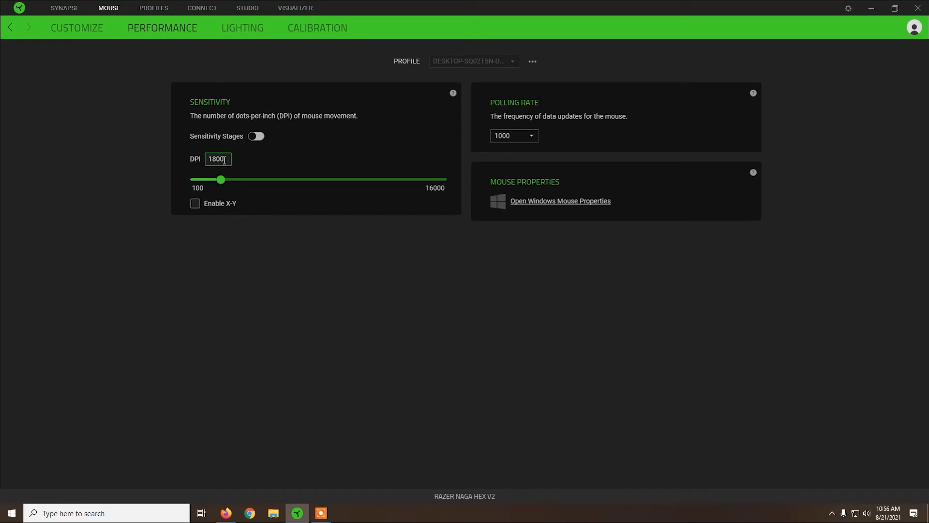
mouse_move(452, 151)
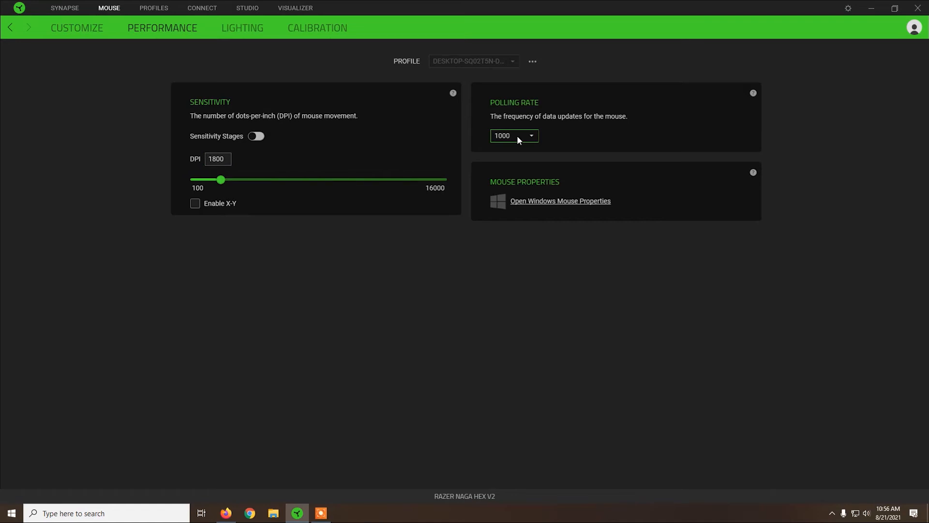
click(513, 135)
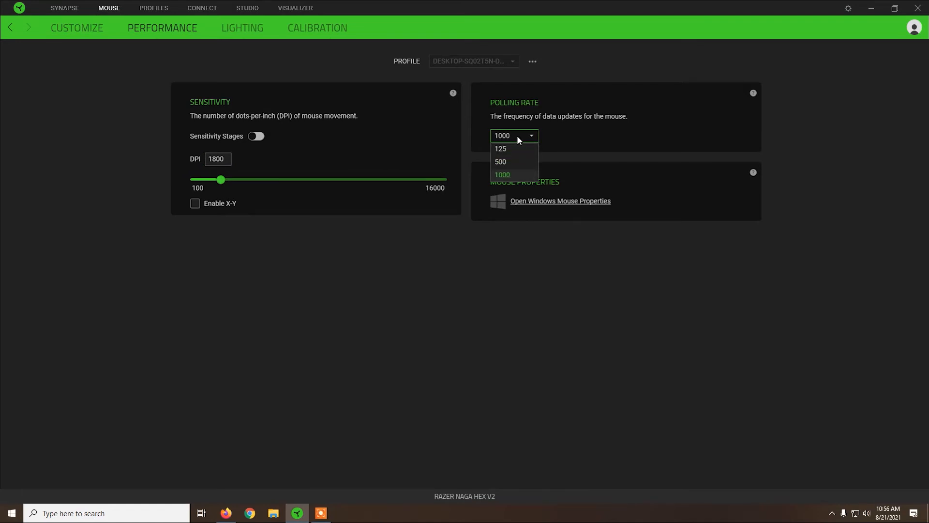
click(501, 175)
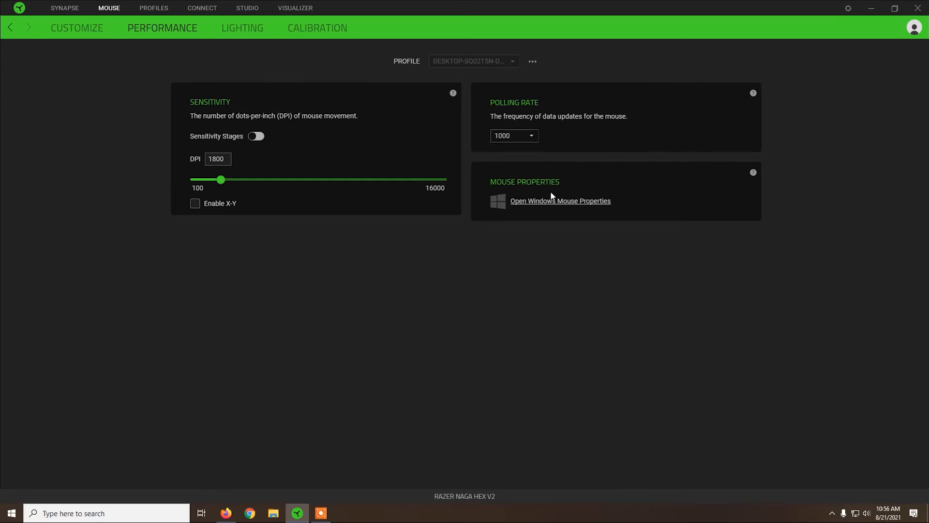
Browse the Windows Mouse Properties Hardware, Pointers and Buttons tabs, then close the dialog unchanged.
click(559, 200)
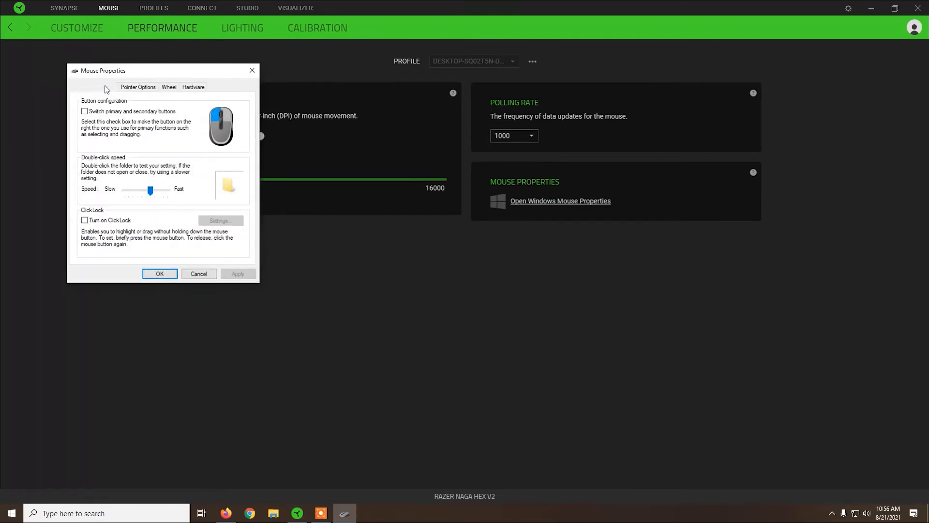
click(137, 87)
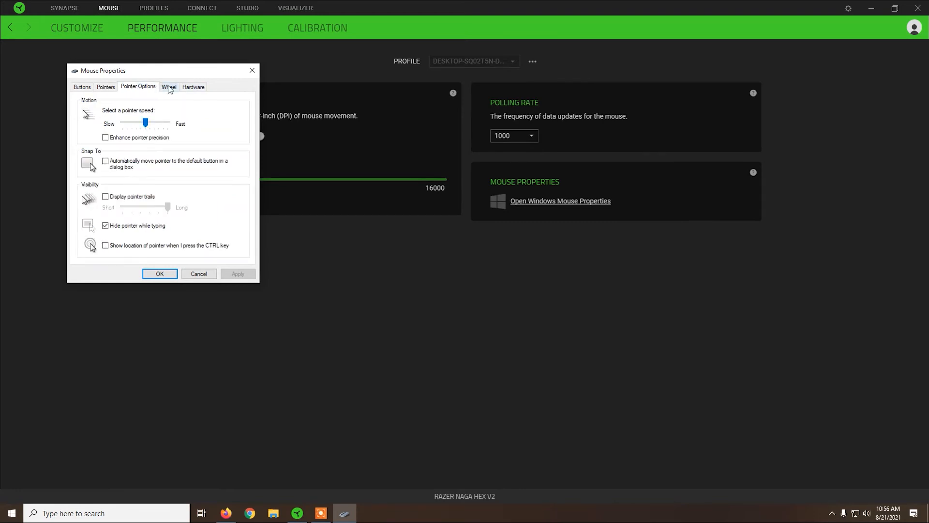
click(193, 86)
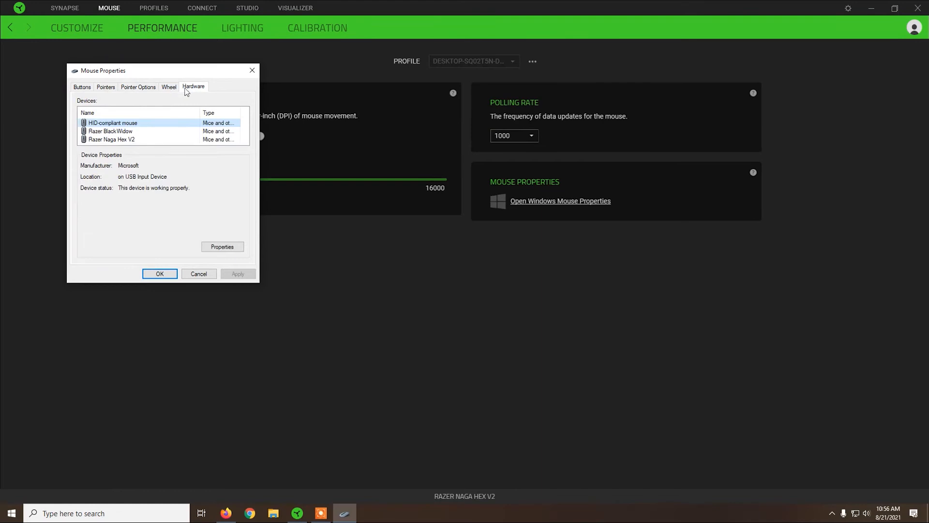
click(105, 86)
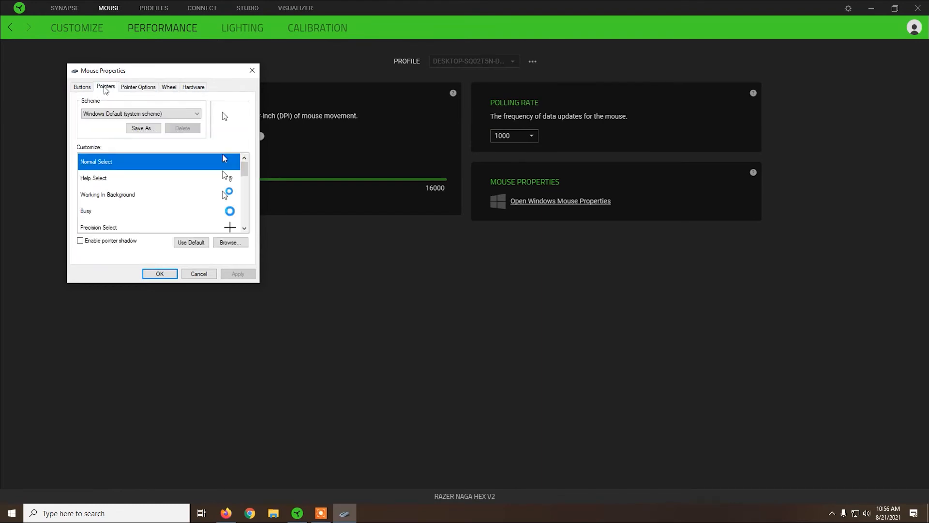
click(81, 86)
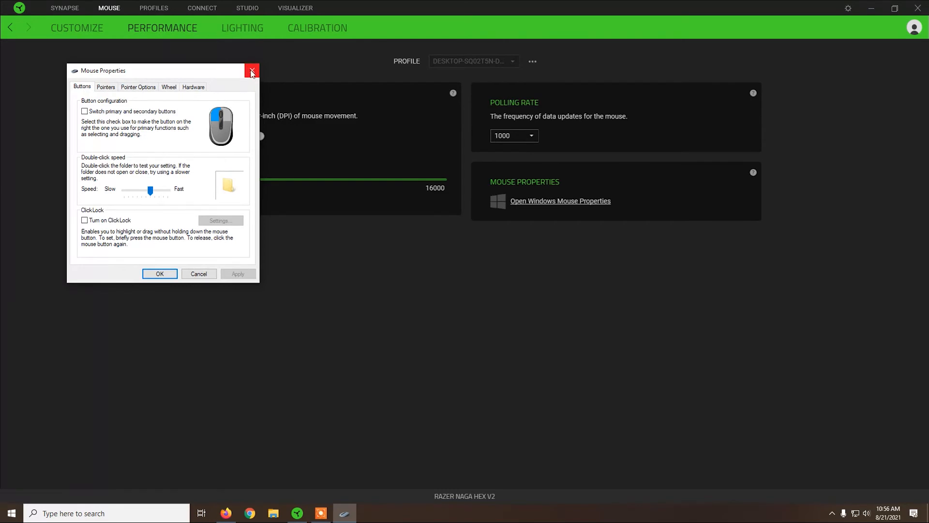
click(251, 71)
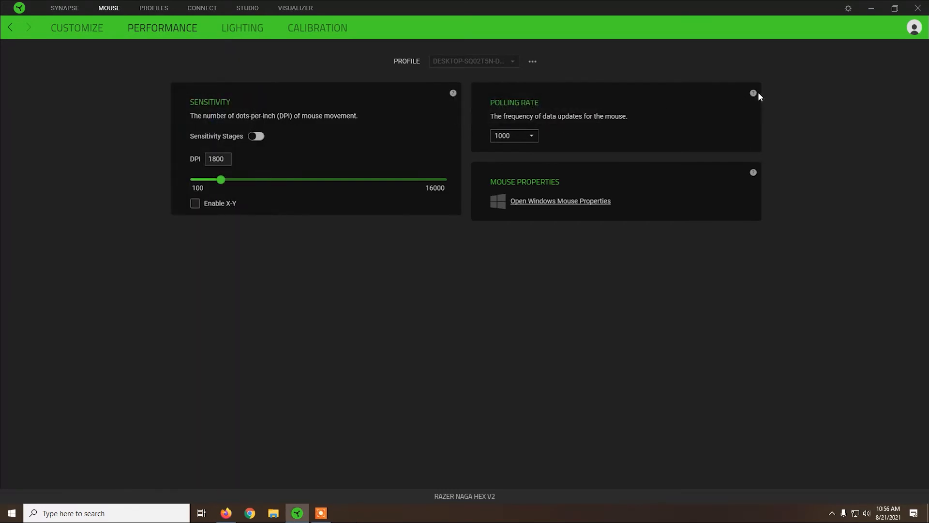
Reopen Windows Mouse Properties from the Performance tab and show the Pointer Options.
click(218, 159)
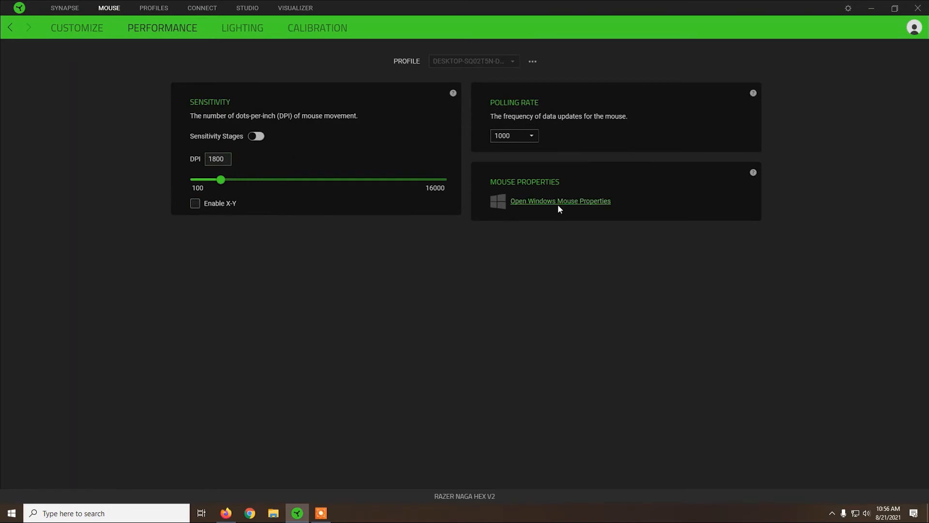
click(559, 200)
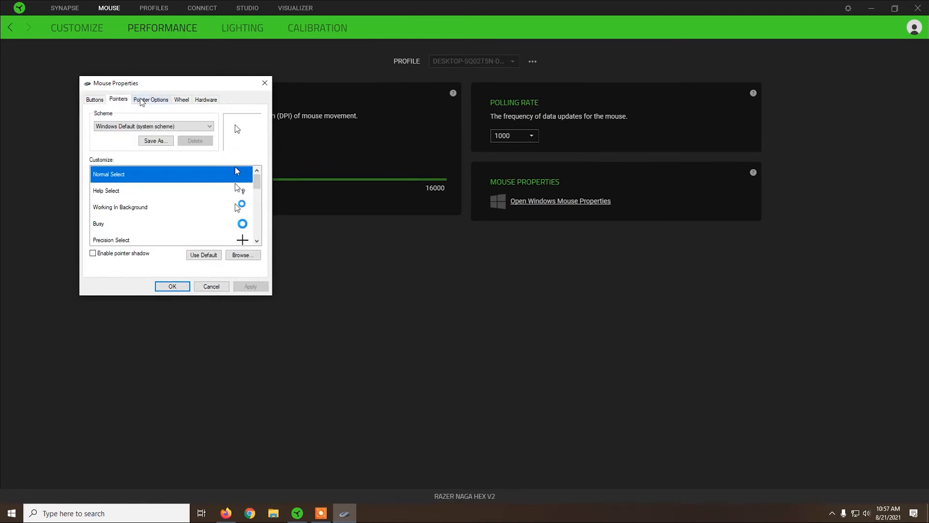
click(150, 98)
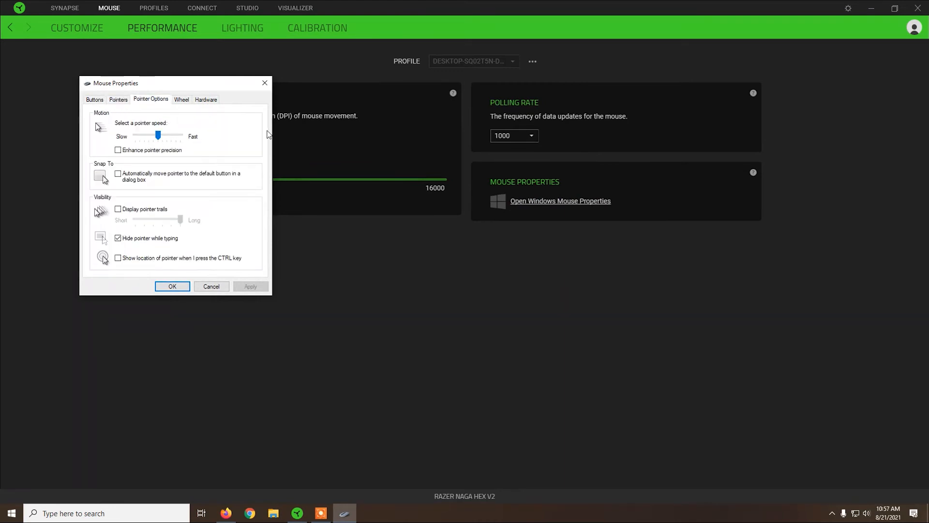
Show the Naga Hex V2 lighting page with brightness and effects options.
click(242, 28)
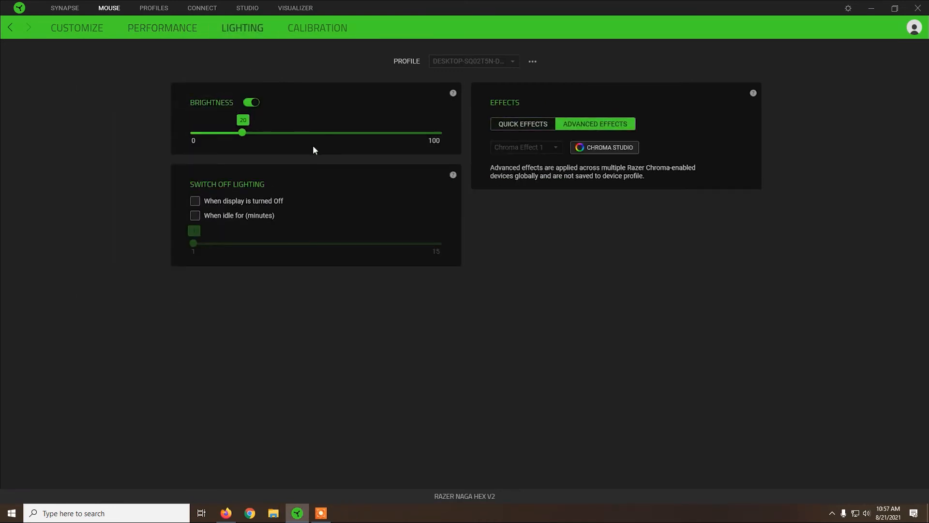
mouse_move(484, 216)
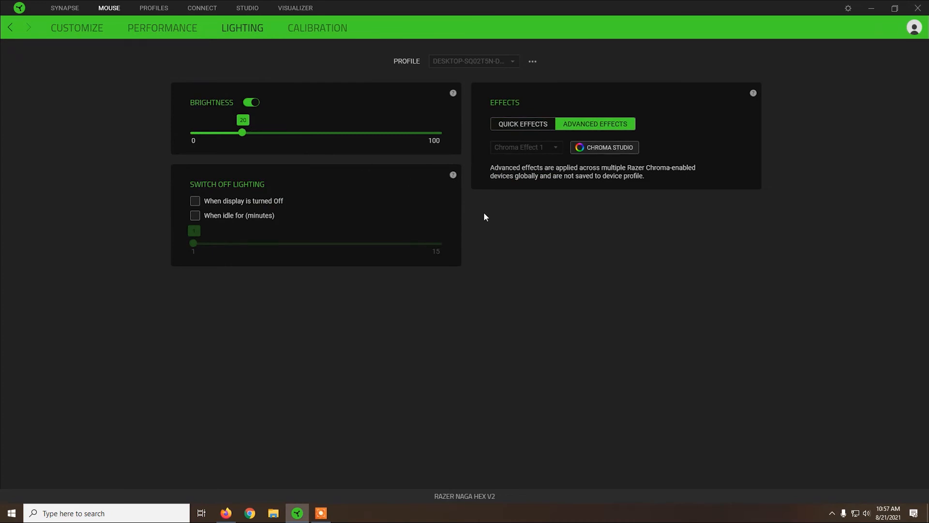
mouse_move(478, 224)
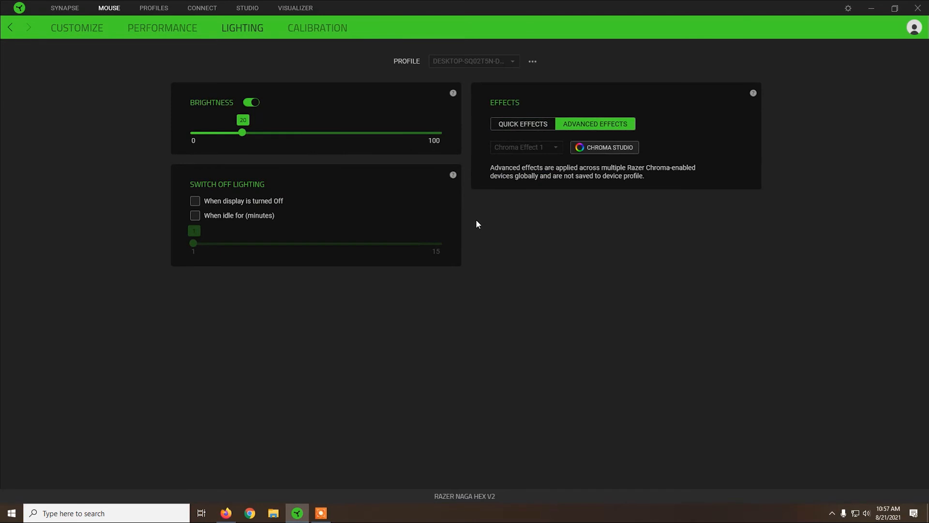
mouse_move(610, 147)
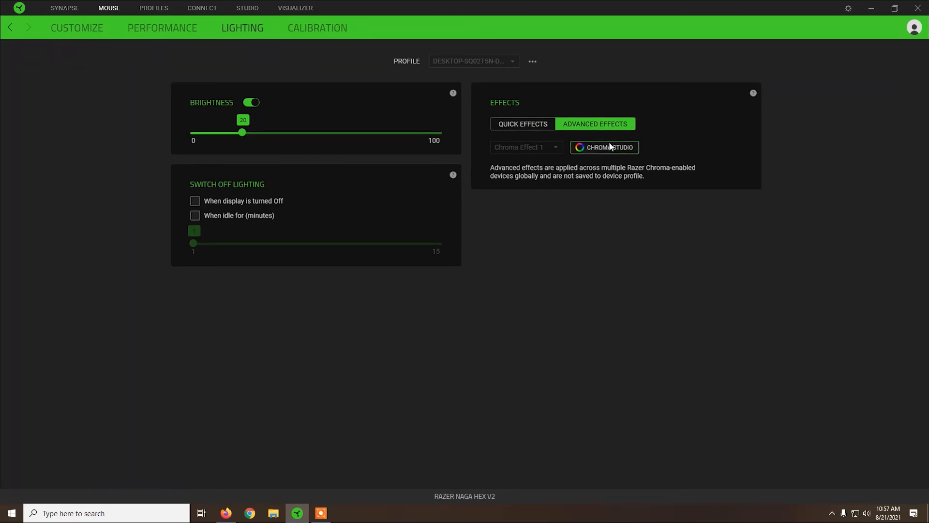
On the Calibration page, select the Razer Goliathus Control surface, then switch back to Default.
click(317, 28)
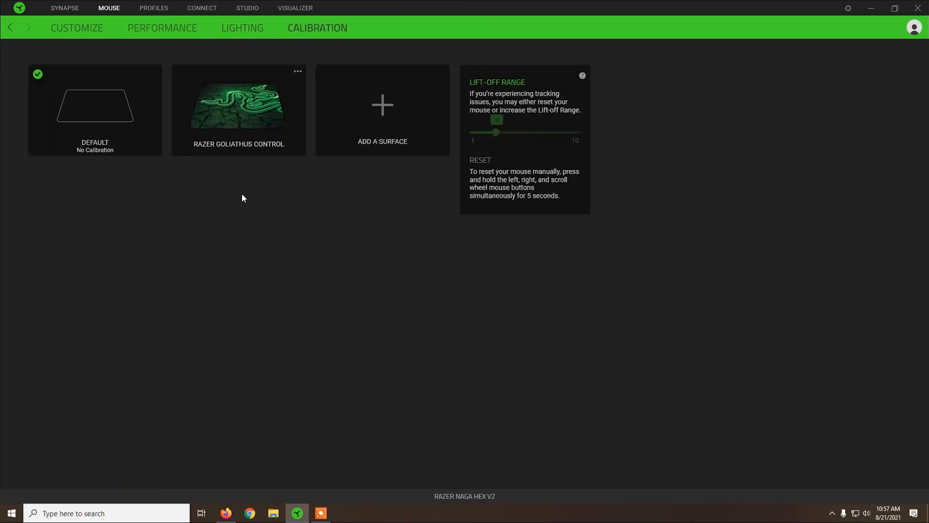
mouse_move(228, 116)
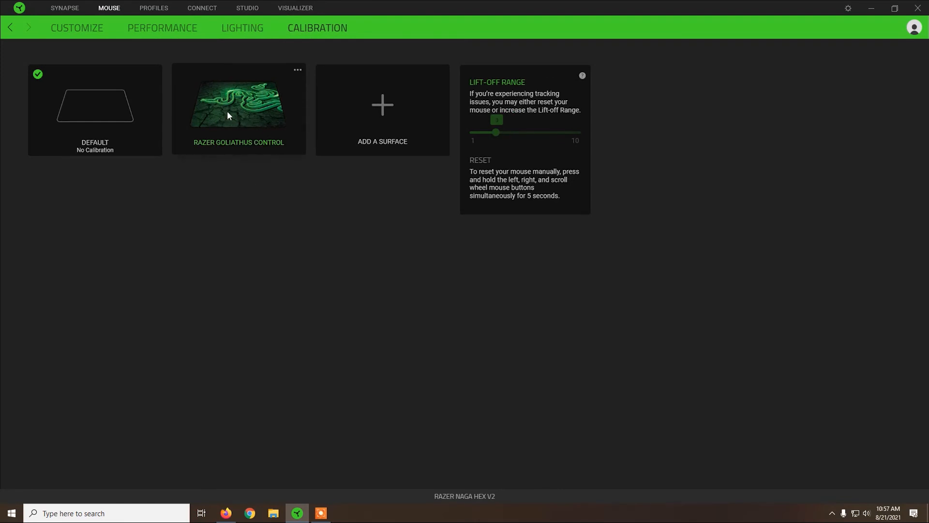
click(238, 107)
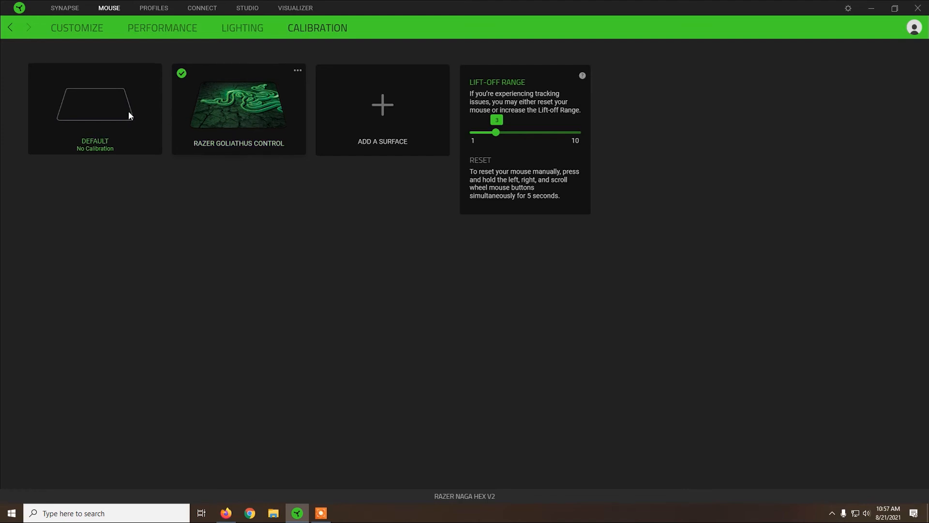
click(94, 108)
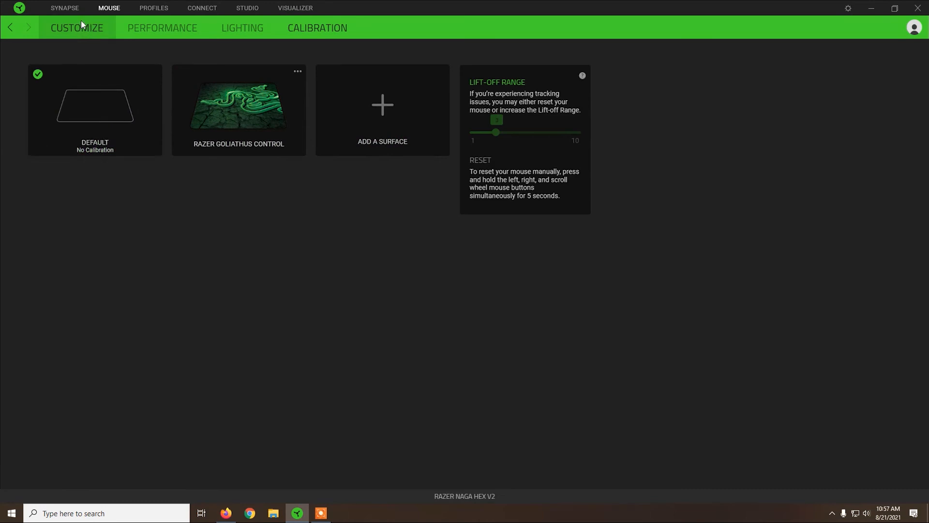
Return to the Customize button-assignment view and restore the window down from full screen.
click(76, 28)
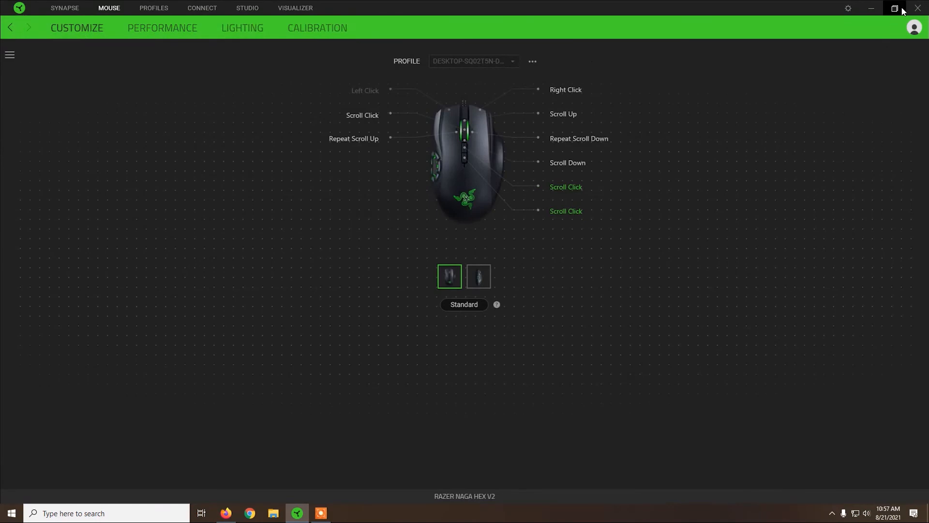
click(896, 7)
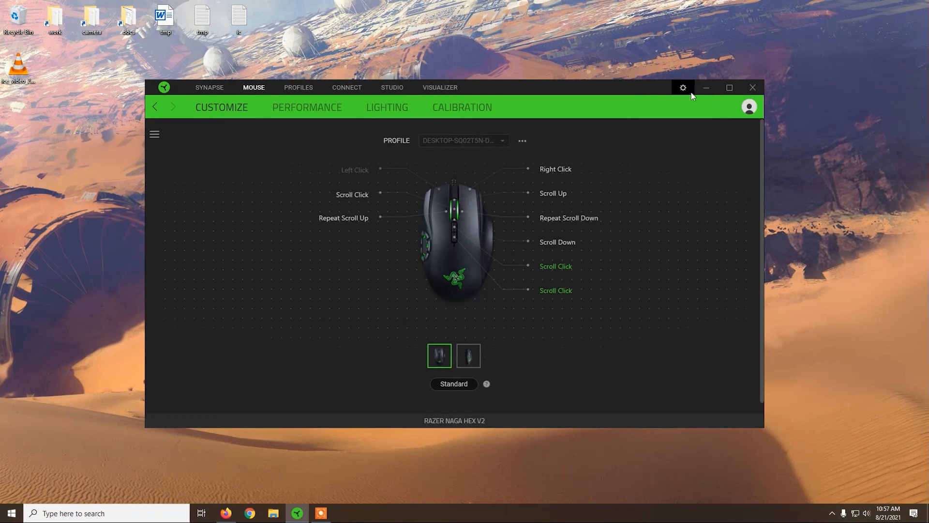
mouse_move(504, 95)
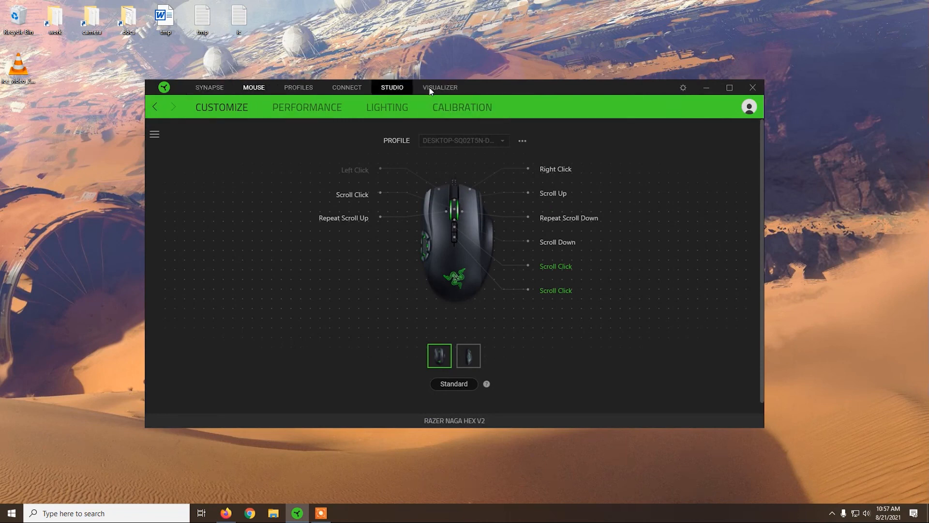
mouse_move(485, 156)
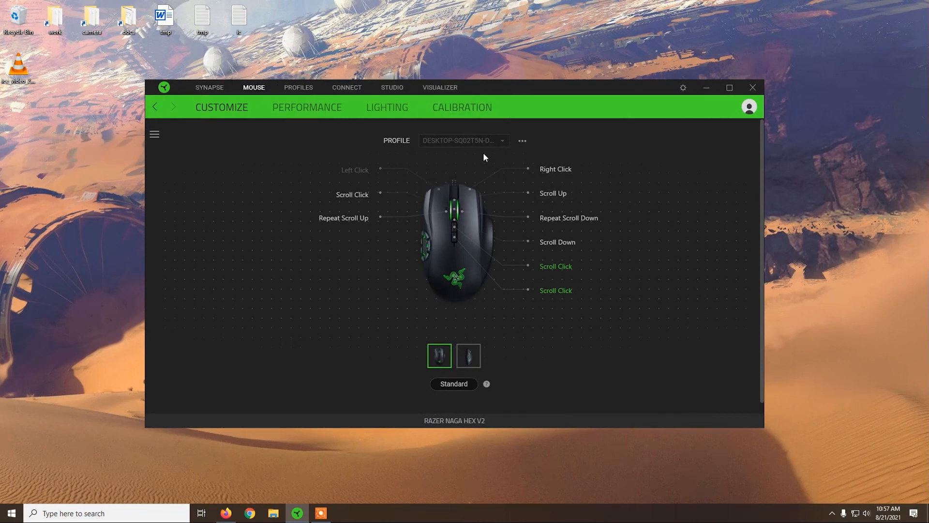
mouse_move(556, 241)
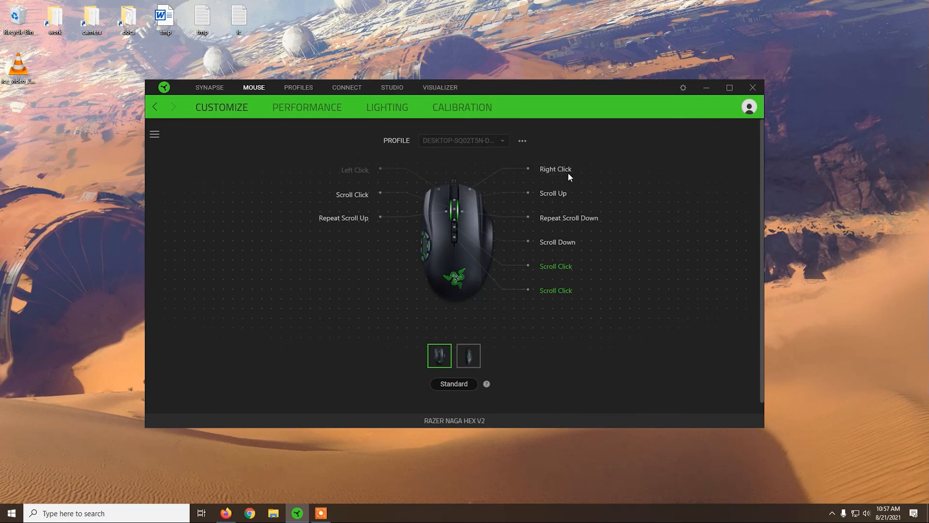
mouse_move(343, 217)
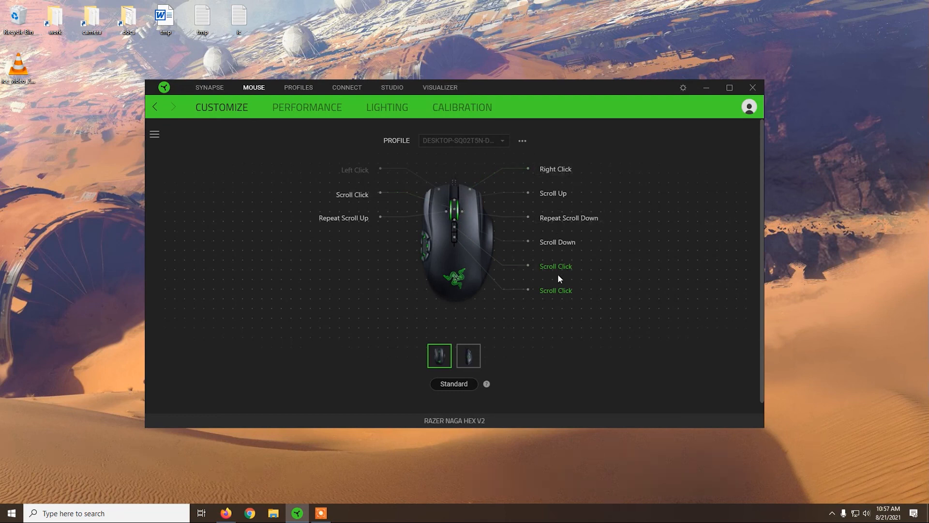
mouse_move(231, 152)
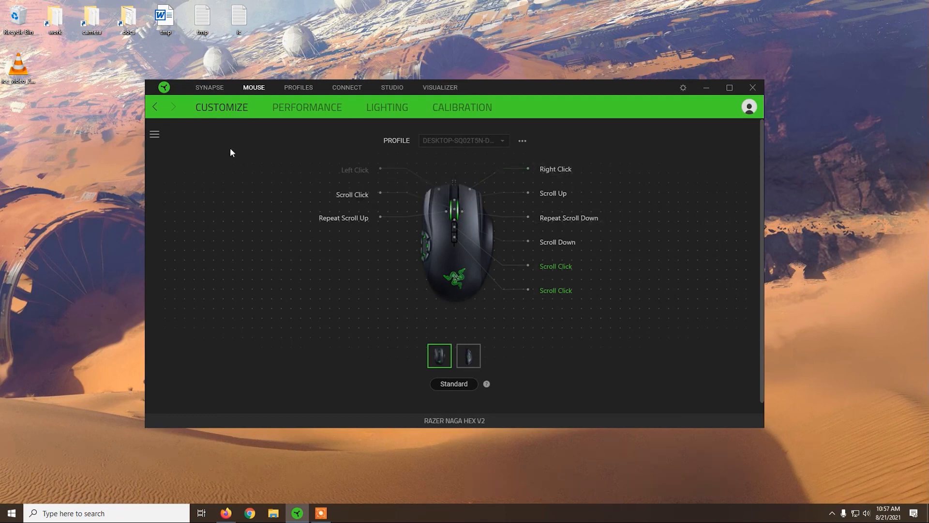
mouse_move(292, 147)
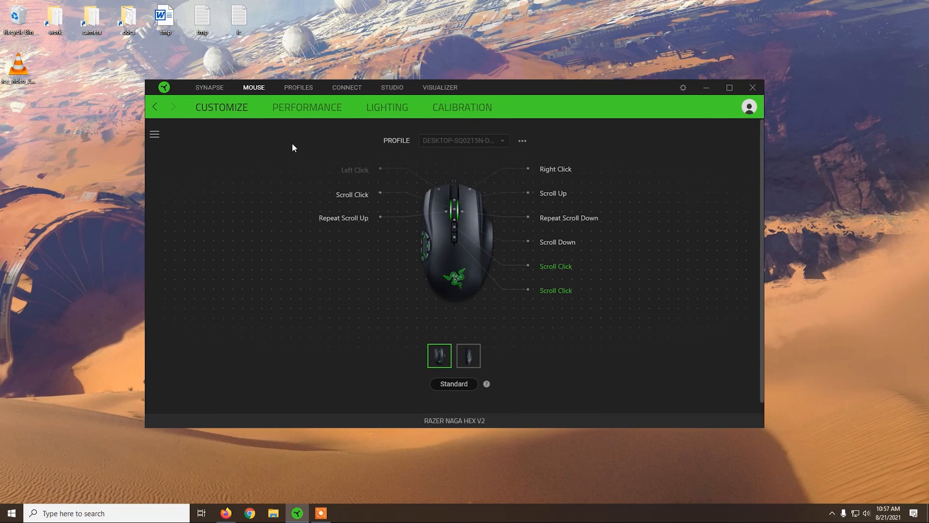
mouse_move(528, 124)
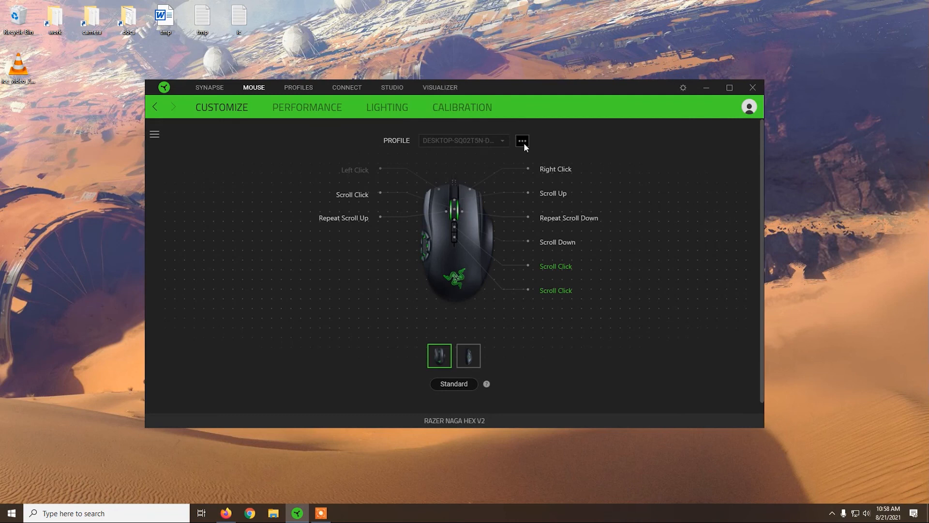
mouse_move(556, 147)
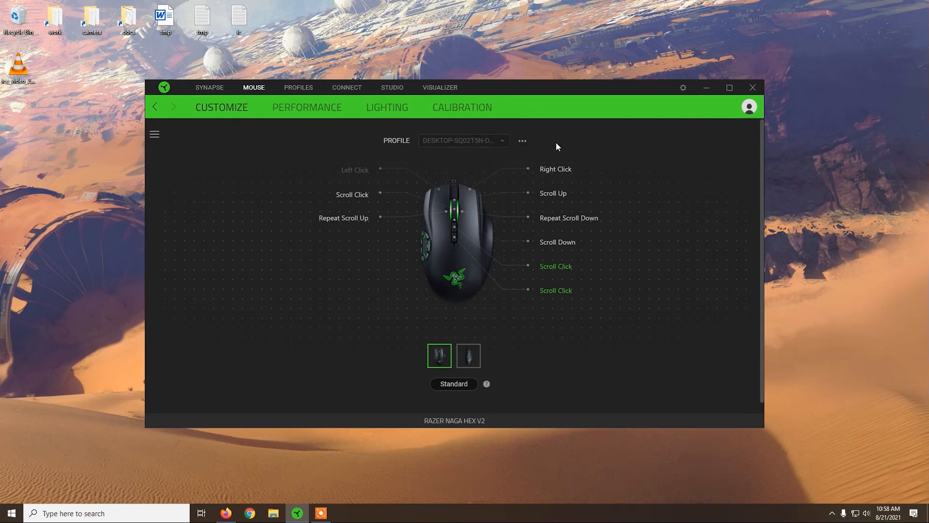